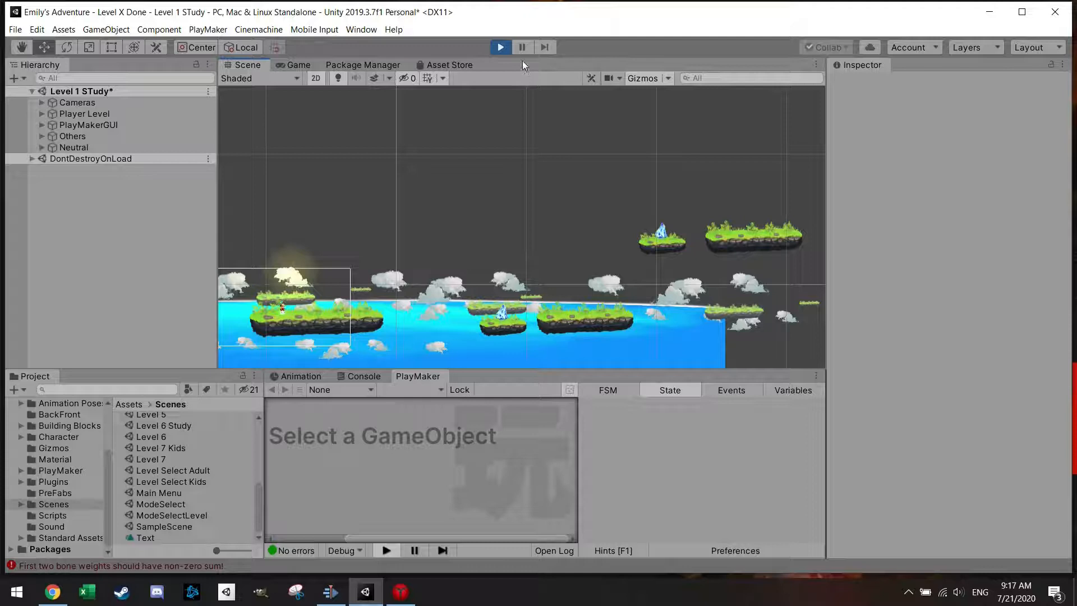
Step: Stop Play mode and go back to the Level 1 Study Scene view
{"action": "left_click", "coordinate": [500, 47]}
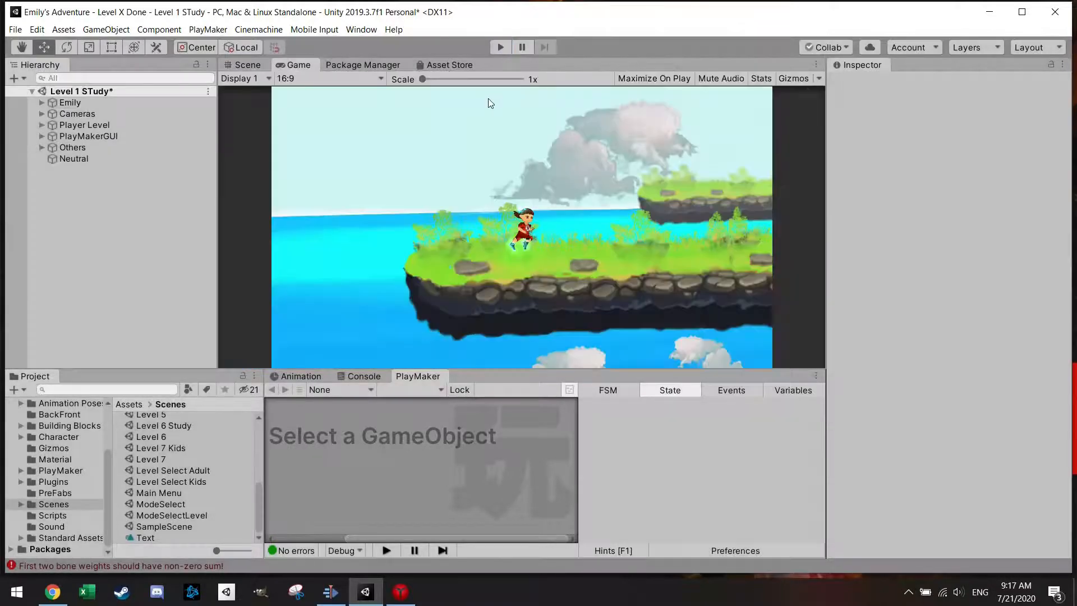
{"action": "left_click", "coordinate": [244, 78]}
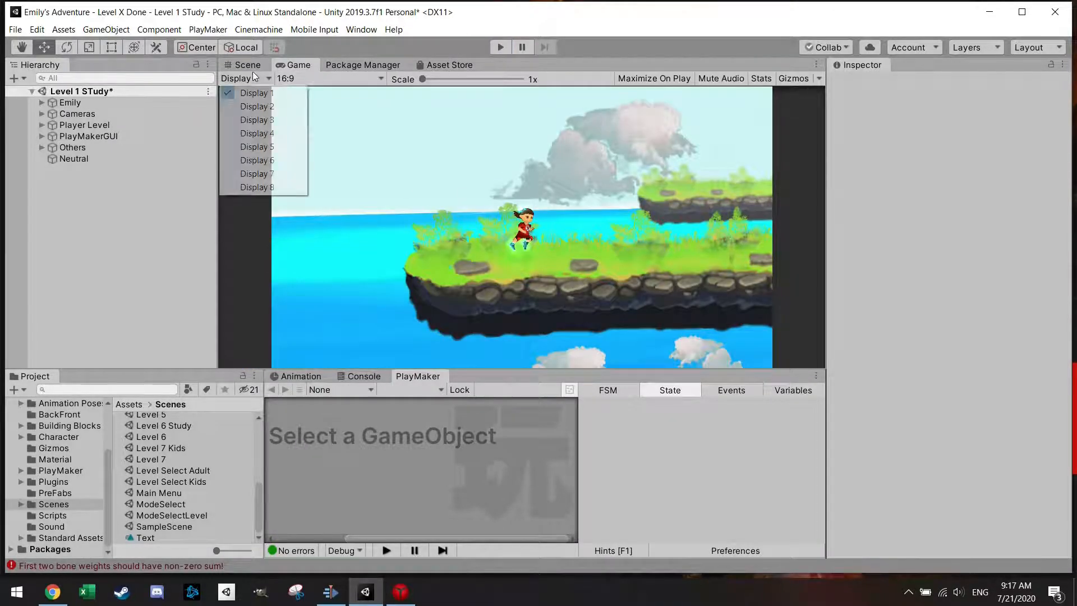
{"action": "left_click", "coordinate": [246, 64]}
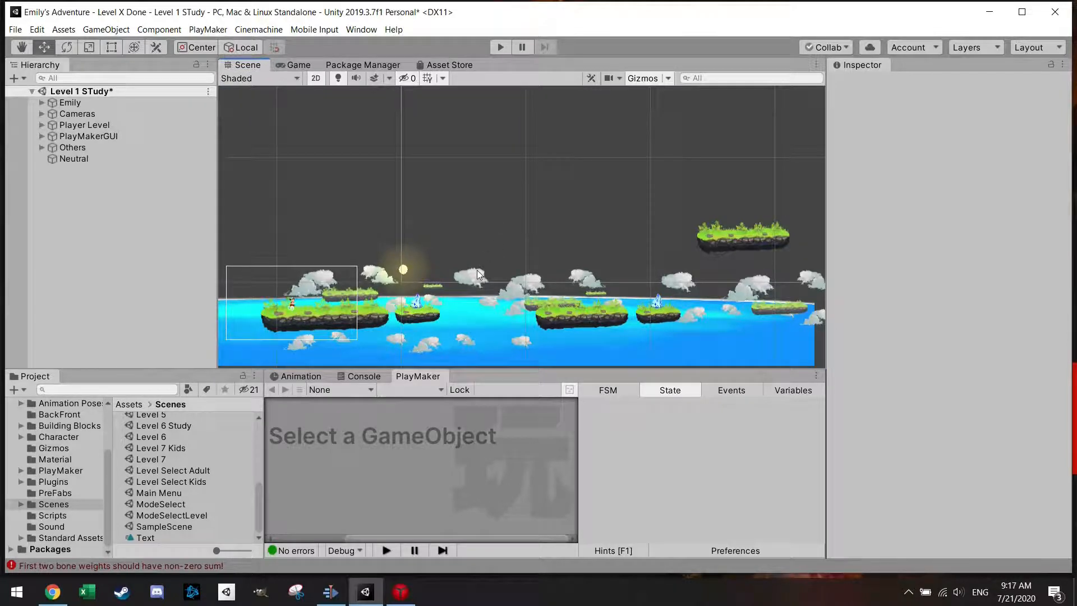
Step: Create an empty GameObject in the Hierarchy named SceneChange
{"action": "right_click", "coordinate": [76, 206]}
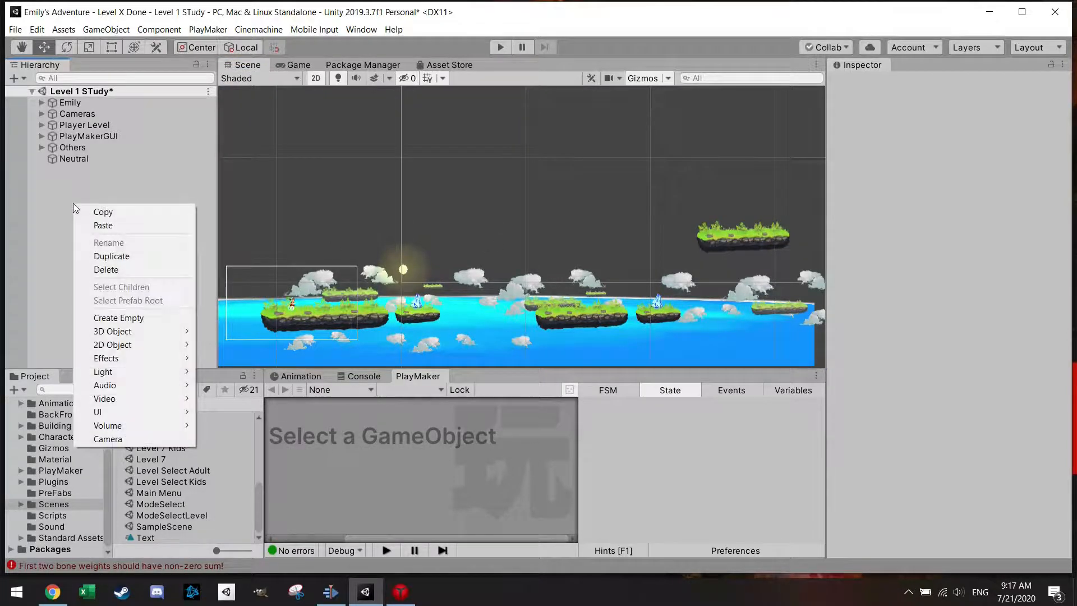
{"action": "left_click", "coordinate": [118, 318]}
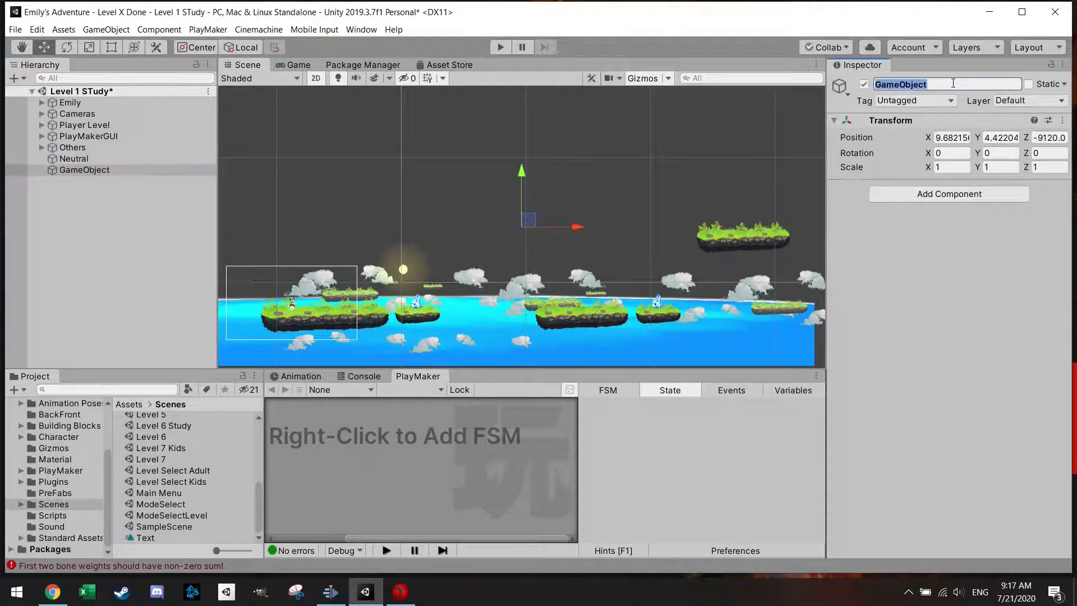
{"action": "type", "text": "SceneCh"}
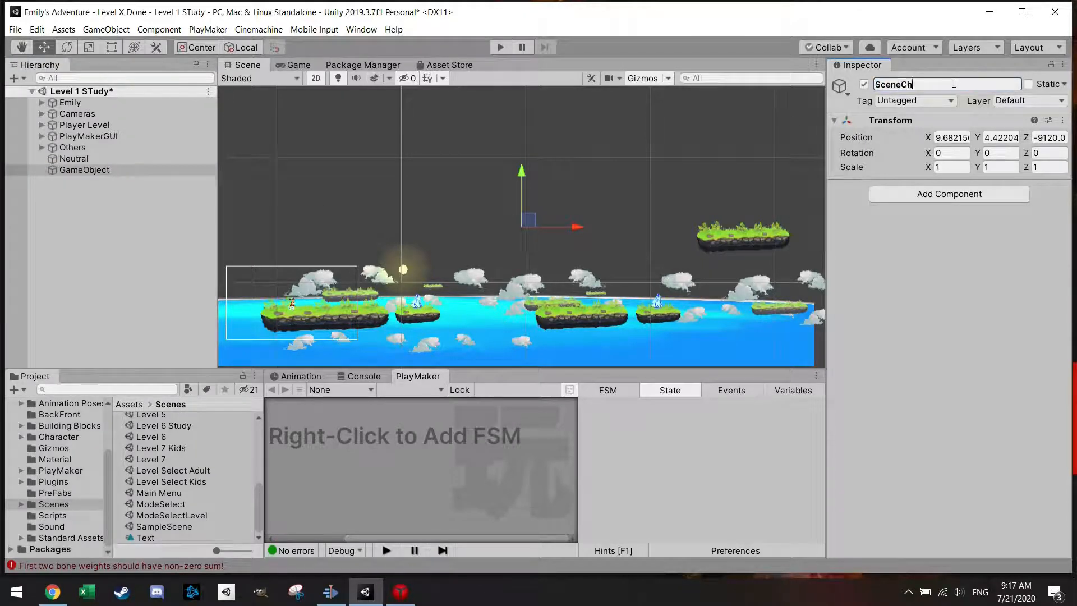
{"action": "type", "text": "ange"}
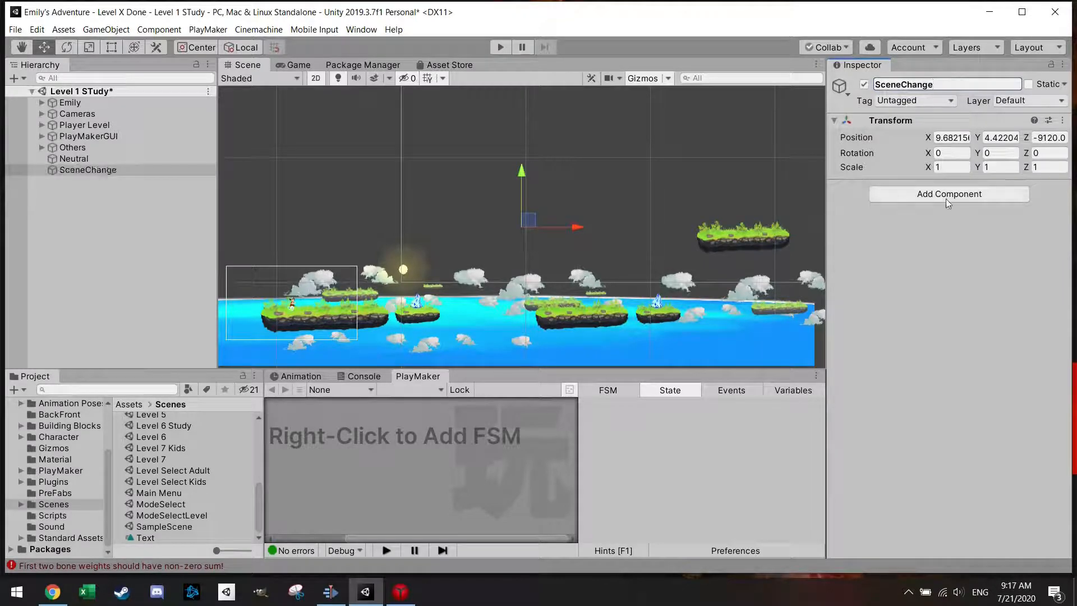
Step: Add a trigger Box Collider 2D and place it over the upper-right floating island
{"action": "left_click", "coordinate": [948, 193]}
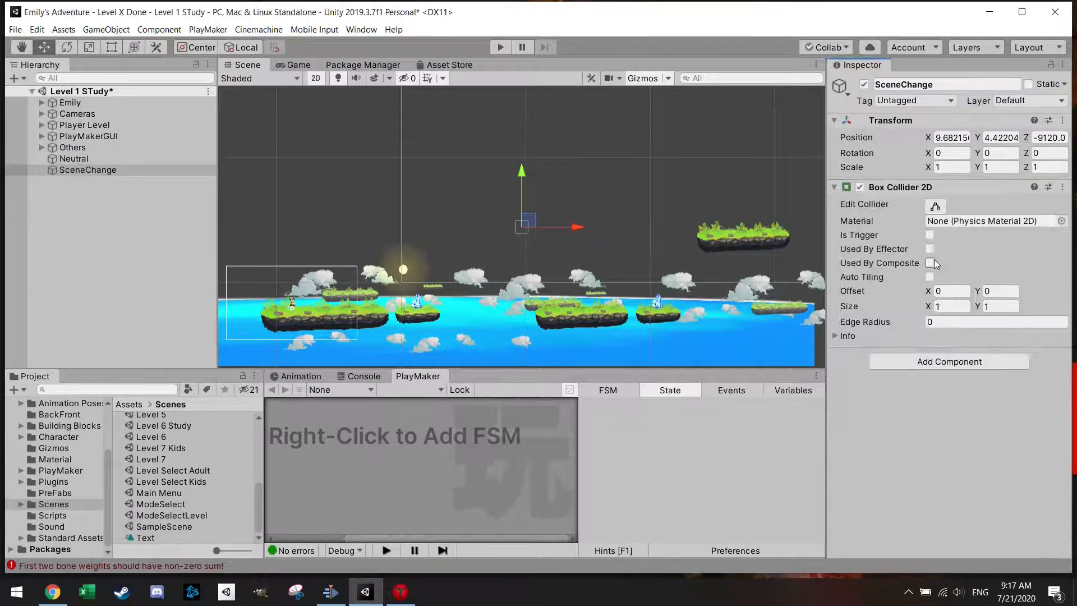
{"action": "left_click", "coordinate": [930, 235]}
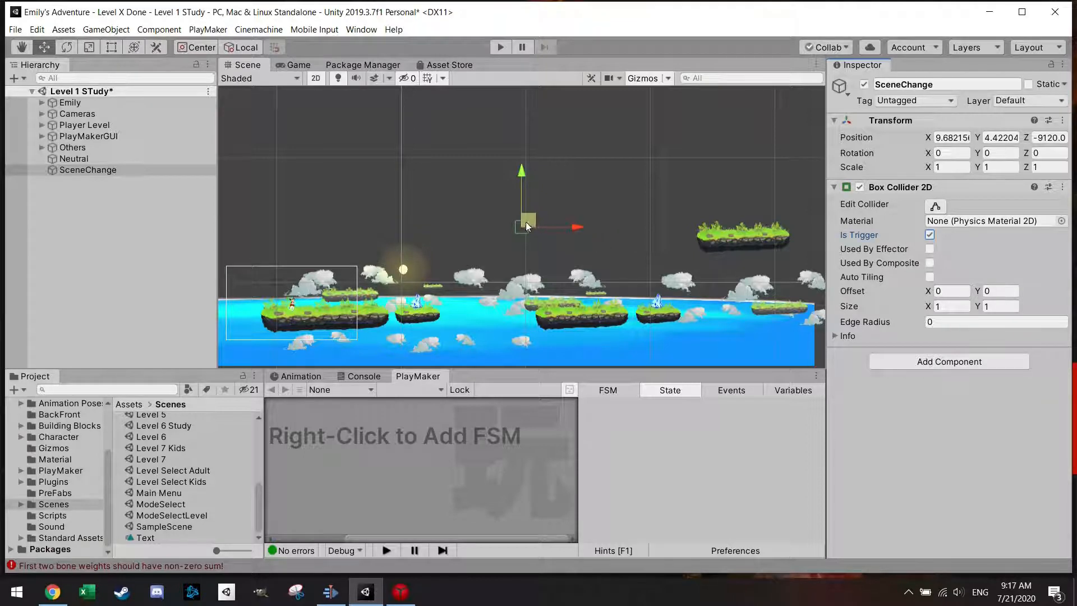
{"action": "left_click_drag", "start_coordinate": [526, 223], "coordinate": [786, 220]}
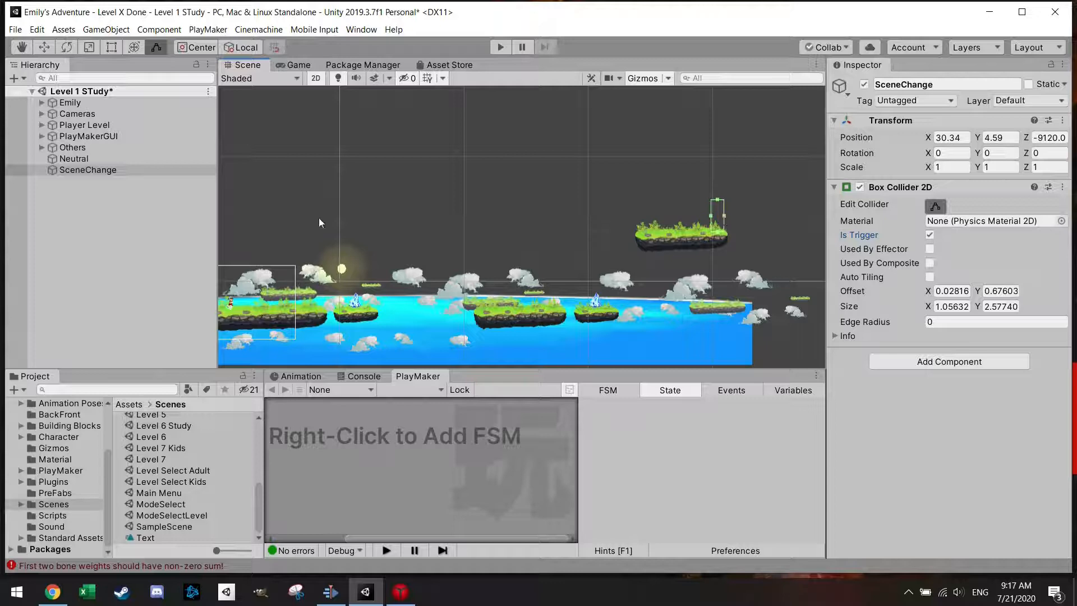
Step: Add a PlayMaker FSM to SceneChange with a Trigger2D Event action
{"action": "right_click", "coordinate": [371, 446]}
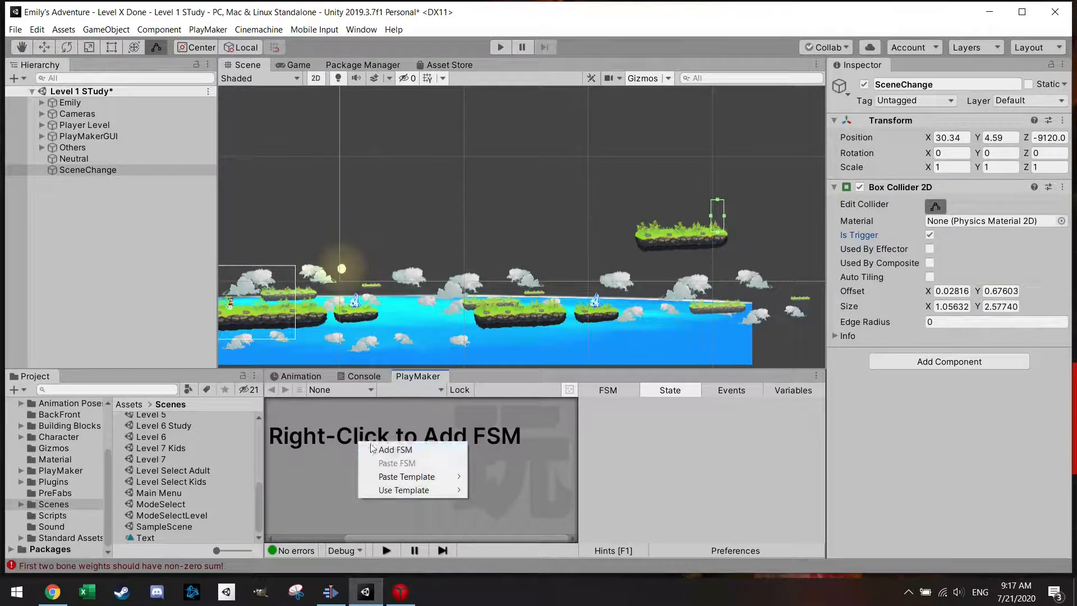
{"action": "left_click", "coordinate": [395, 449]}
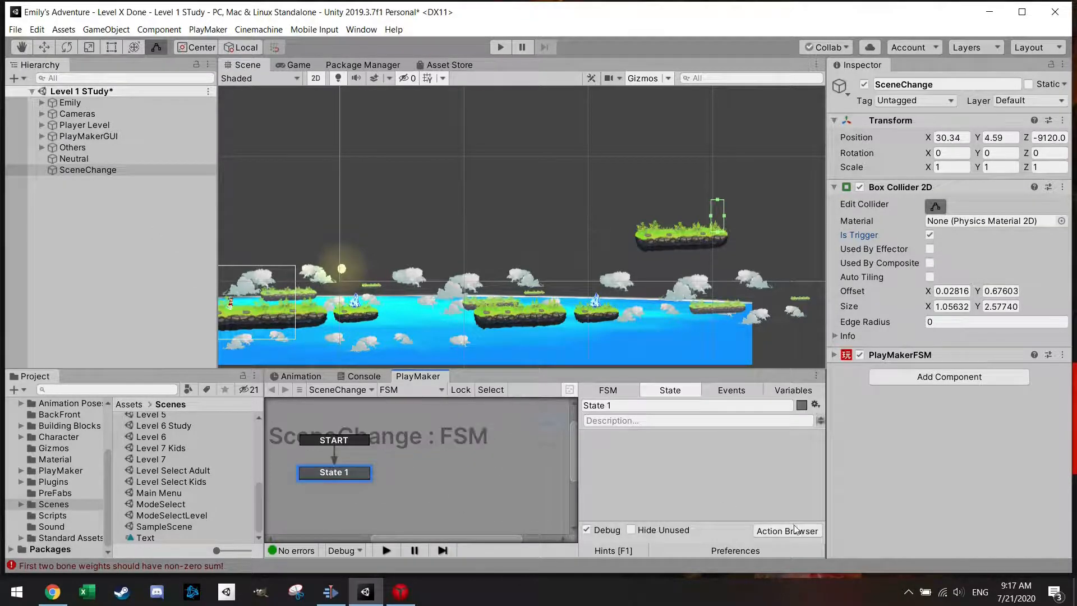
{"action": "left_click", "coordinate": [787, 530]}
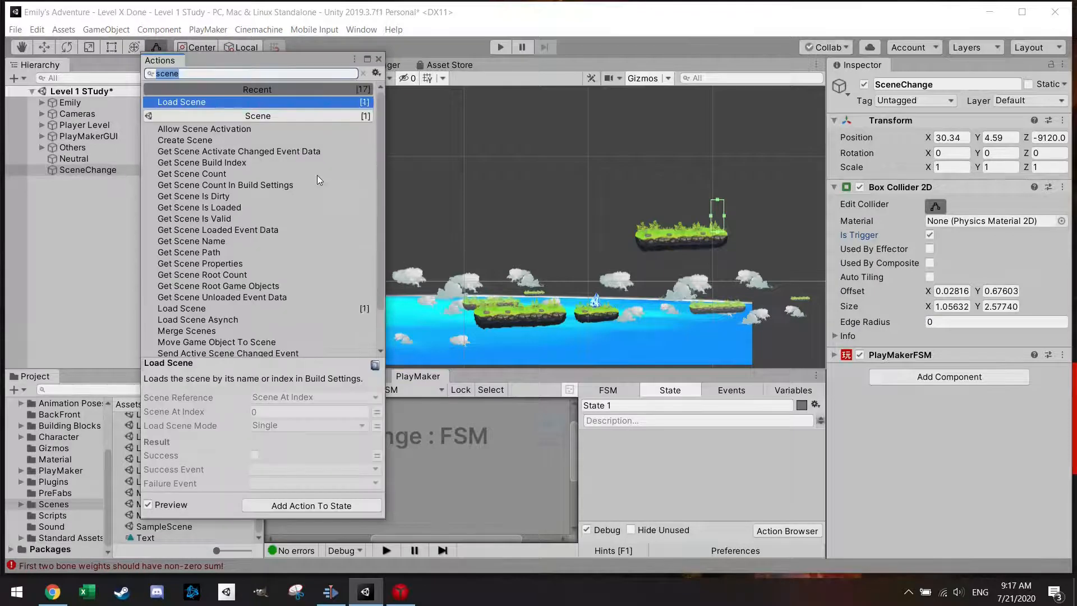
{"action": "type", "text": "trigg"}
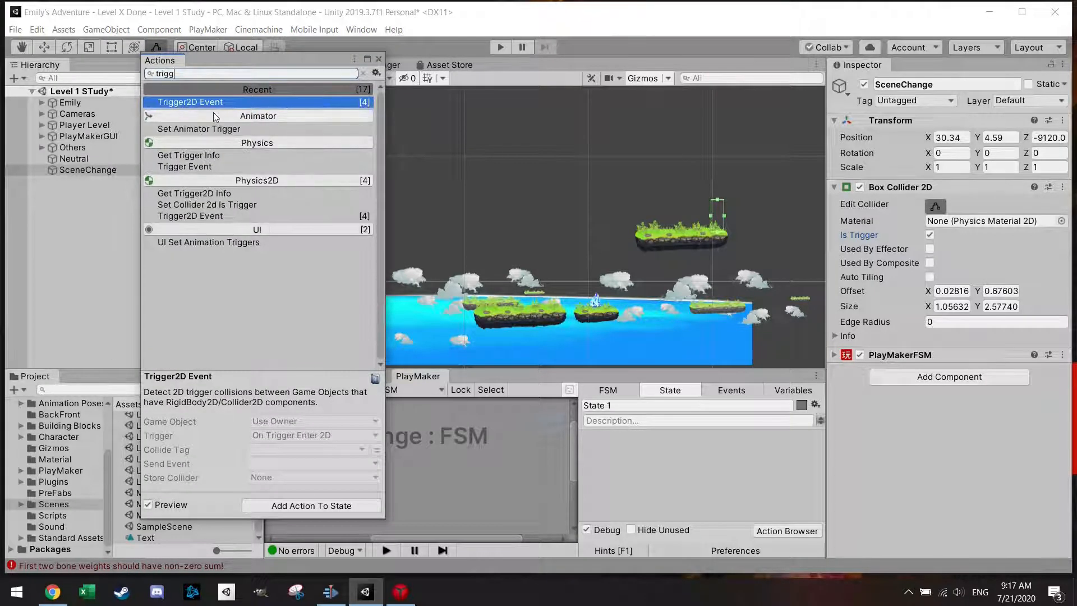
{"action": "double_click", "coordinate": [190, 102]}
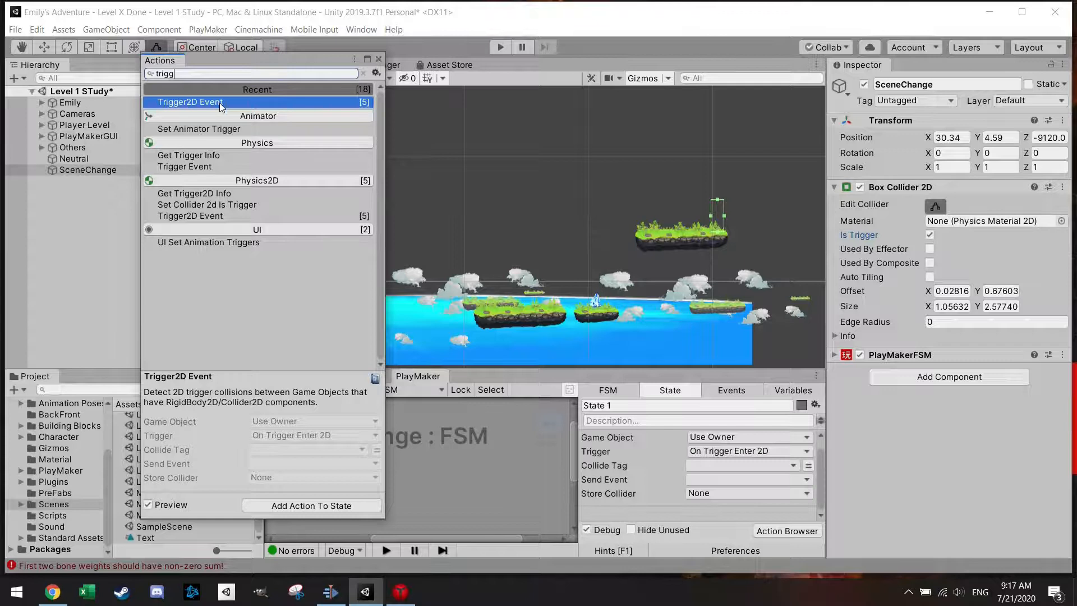
{"action": "left_click", "coordinate": [378, 58]}
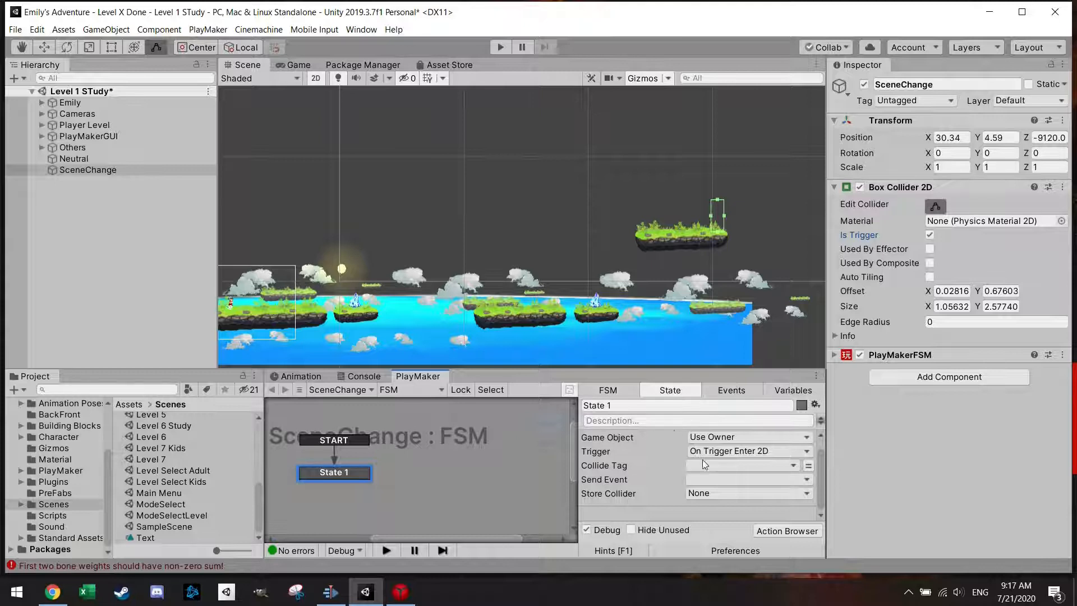
Step: Set the Trigger2D Event's Collide Tag to Player and send FINISHED
{"action": "left_click", "coordinate": [741, 465]}
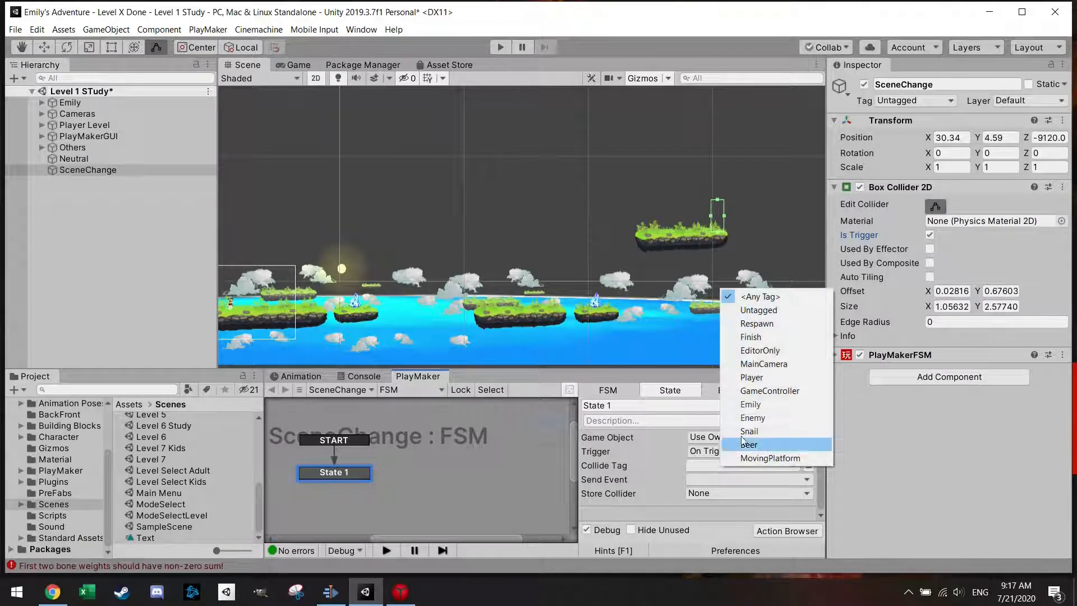
{"action": "mouse_move", "coordinate": [752, 377]}
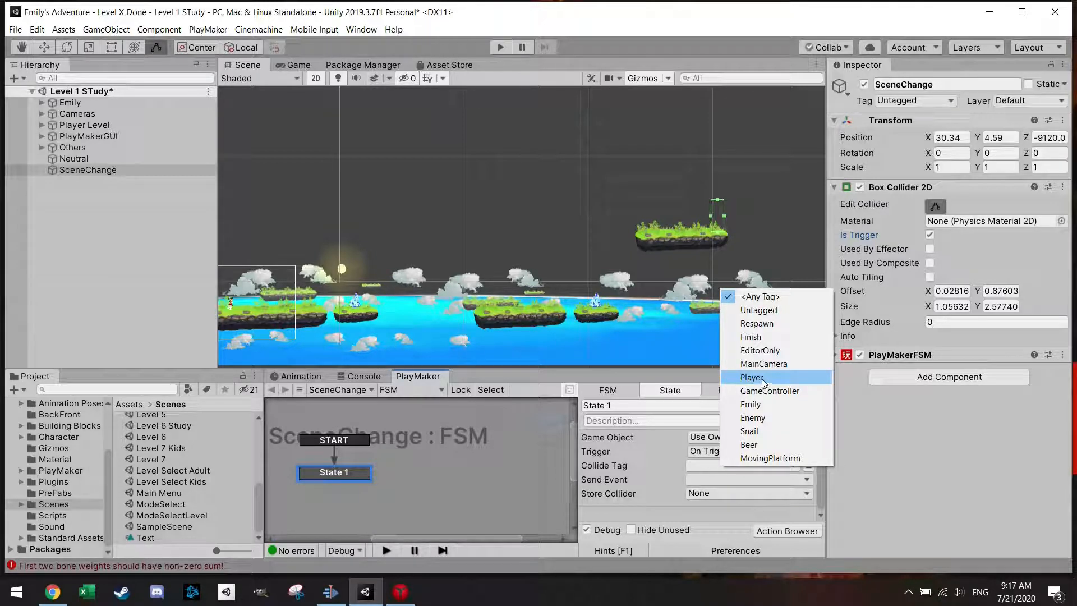
{"action": "left_click", "coordinate": [752, 377]}
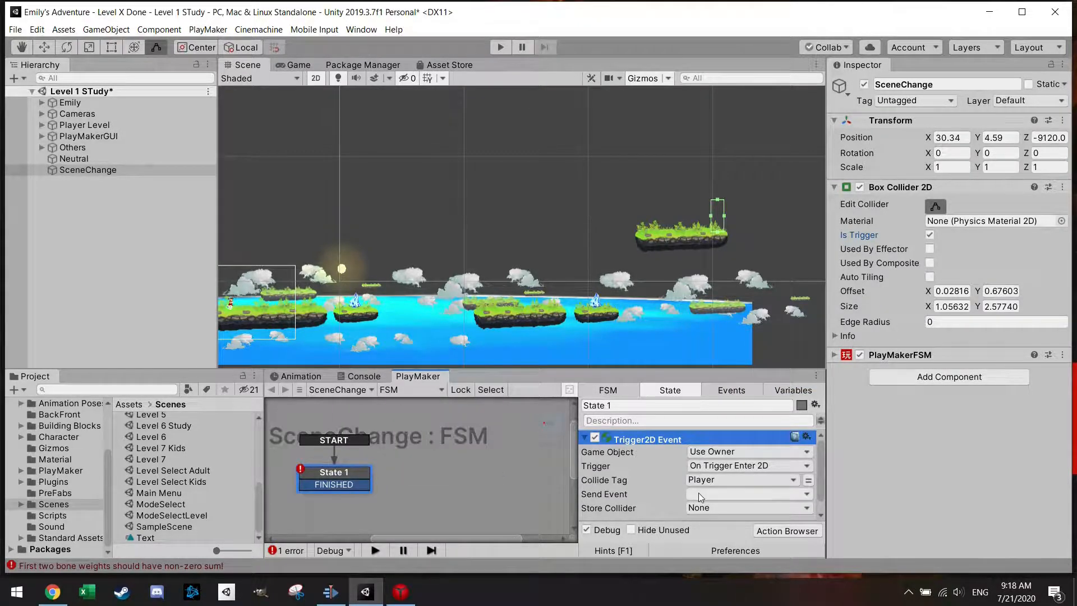
{"action": "left_click", "coordinate": [746, 493]}
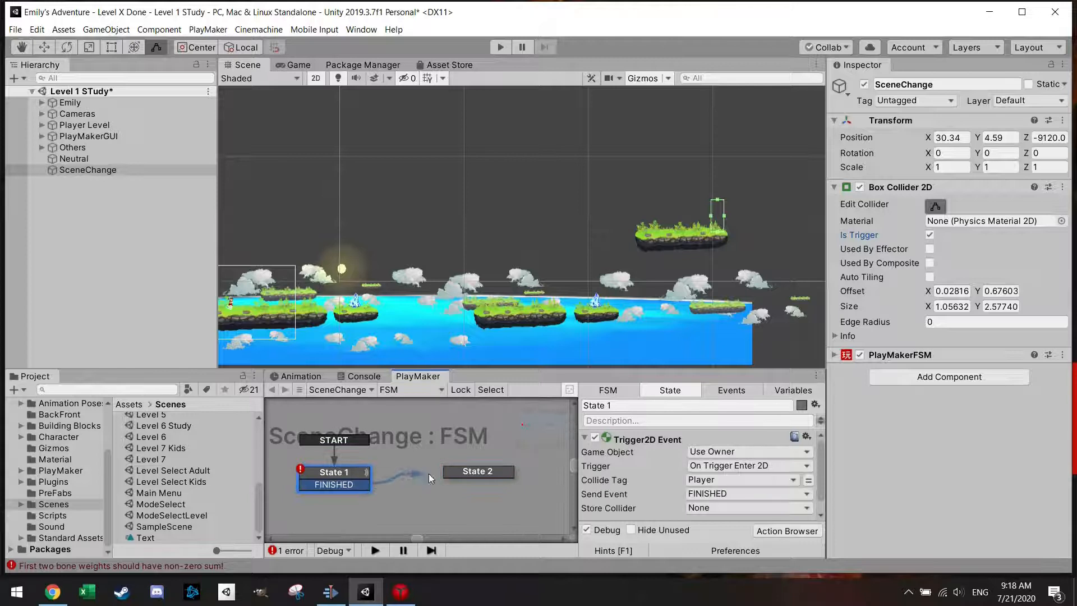
Step: Add a Load Scene action to State 2, leaving the scene reference by index
{"action": "left_click", "coordinate": [478, 471]}
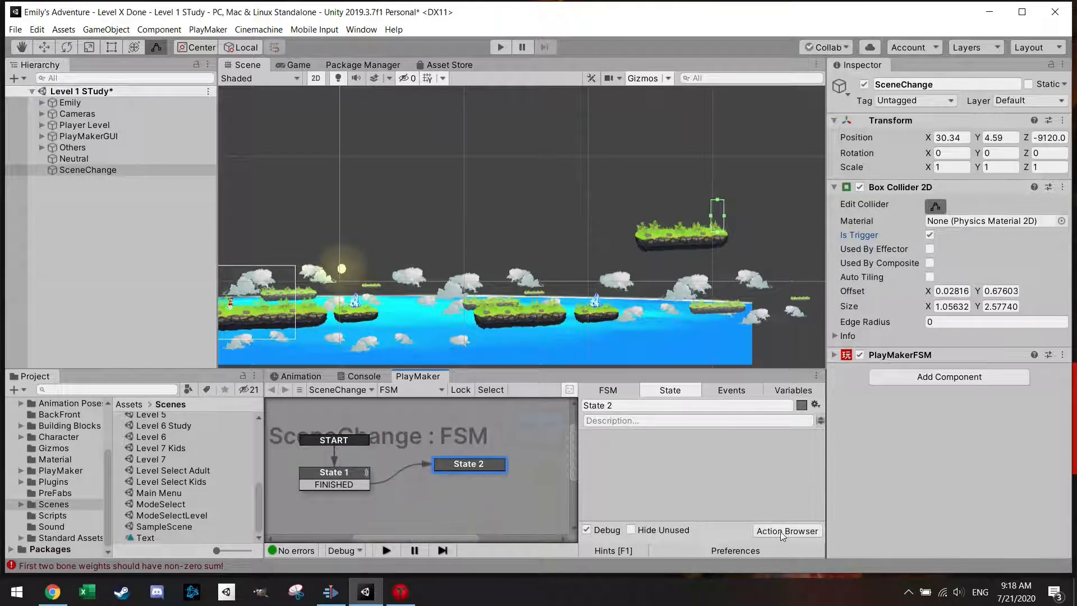
{"action": "left_click", "coordinate": [787, 530]}
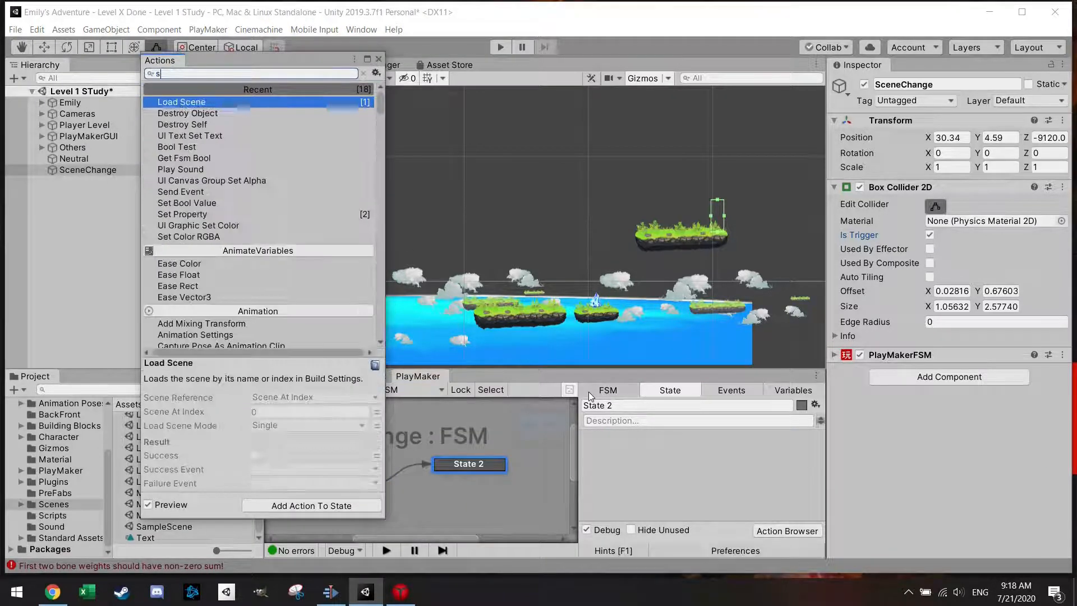
{"action": "type", "text": "cene"}
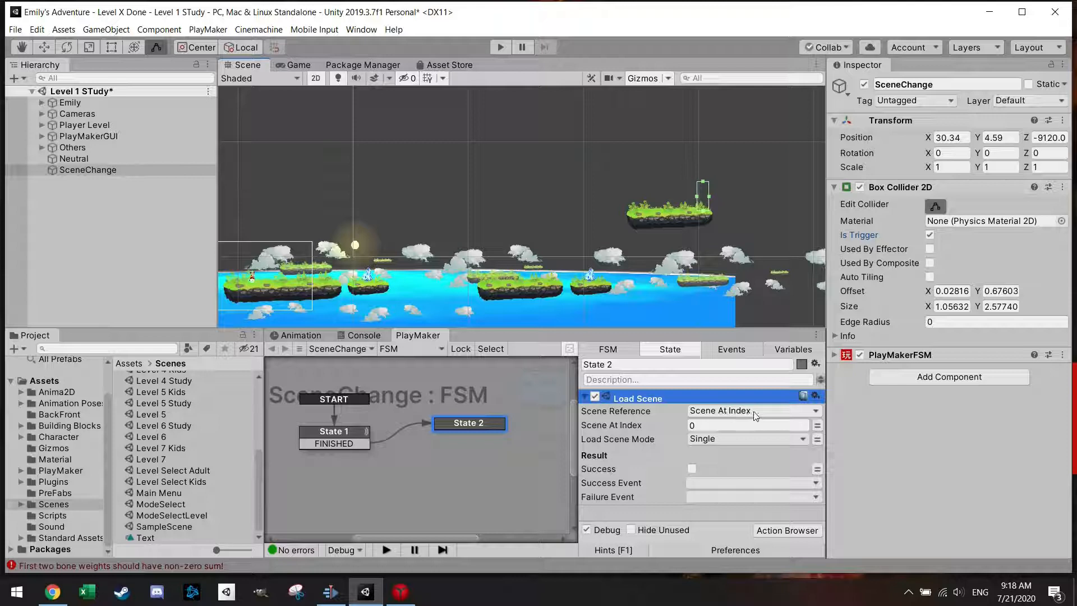
{"action": "left_click", "coordinate": [753, 410]}
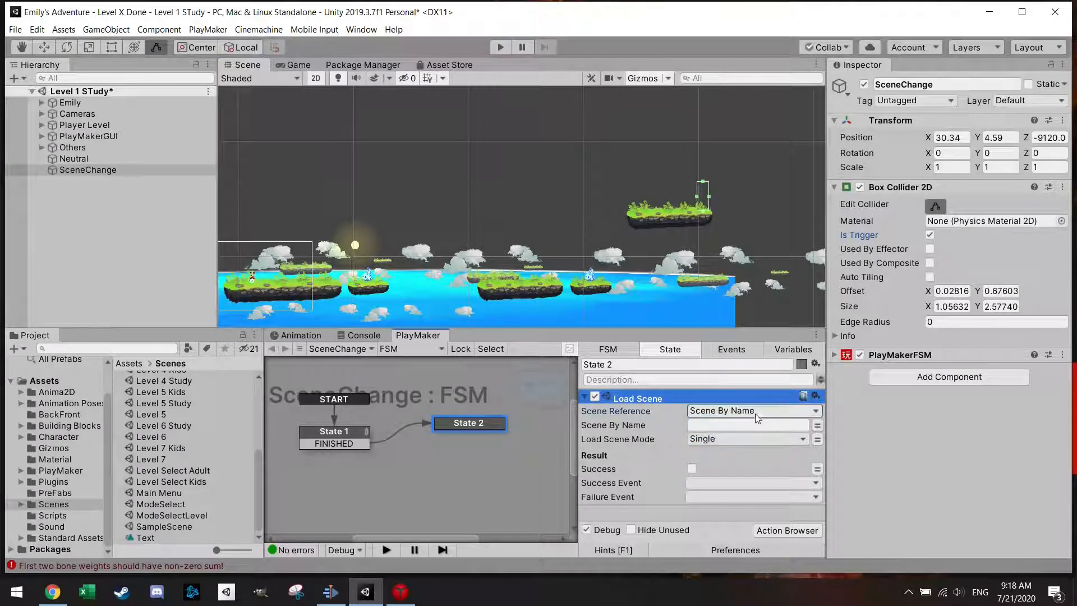
{"action": "left_click", "coordinate": [752, 410]}
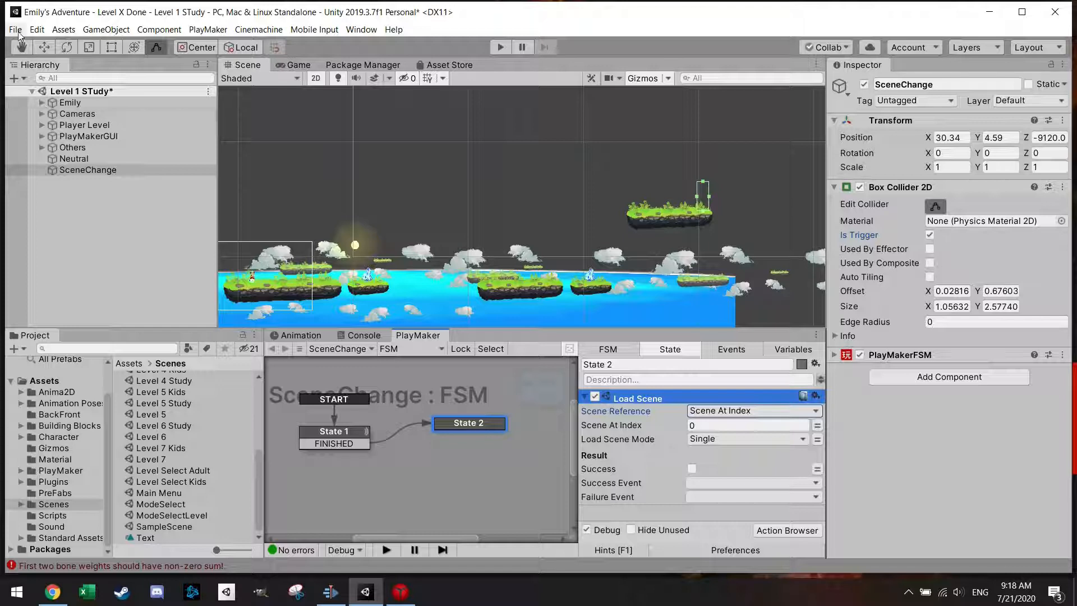
{"action": "left_click", "coordinate": [15, 28]}
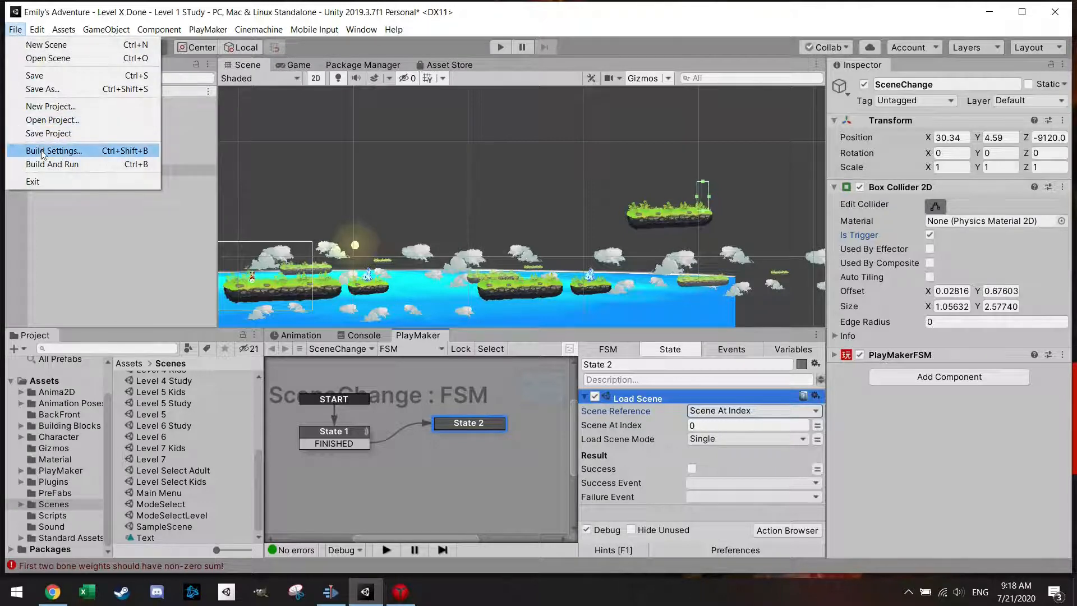
{"action": "left_click", "coordinate": [54, 151]}
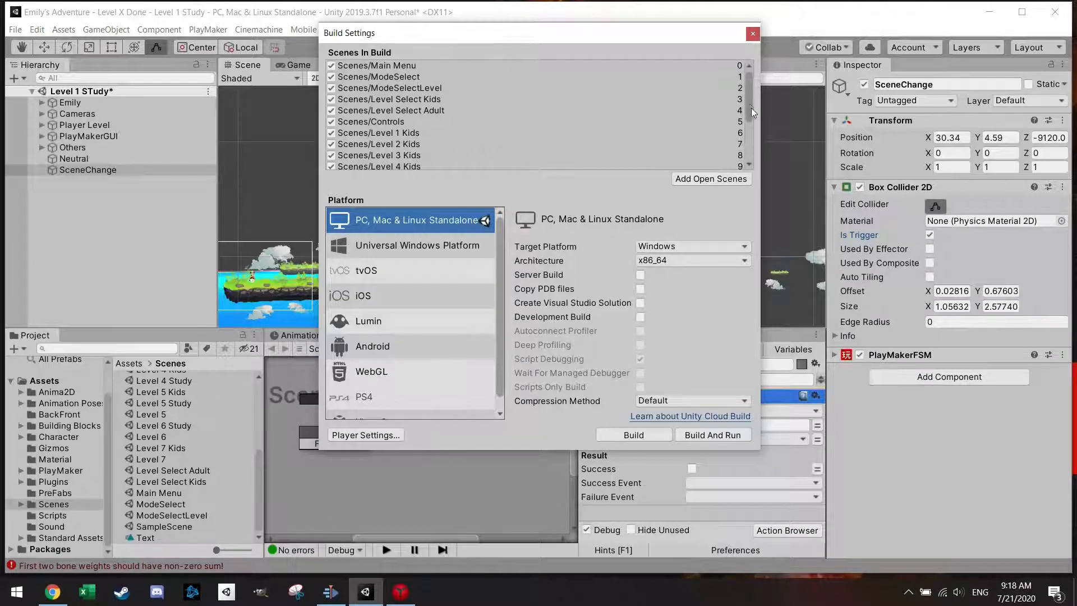
{"action": "scroll", "scroll_direction": "down", "scroll_amount": 3}
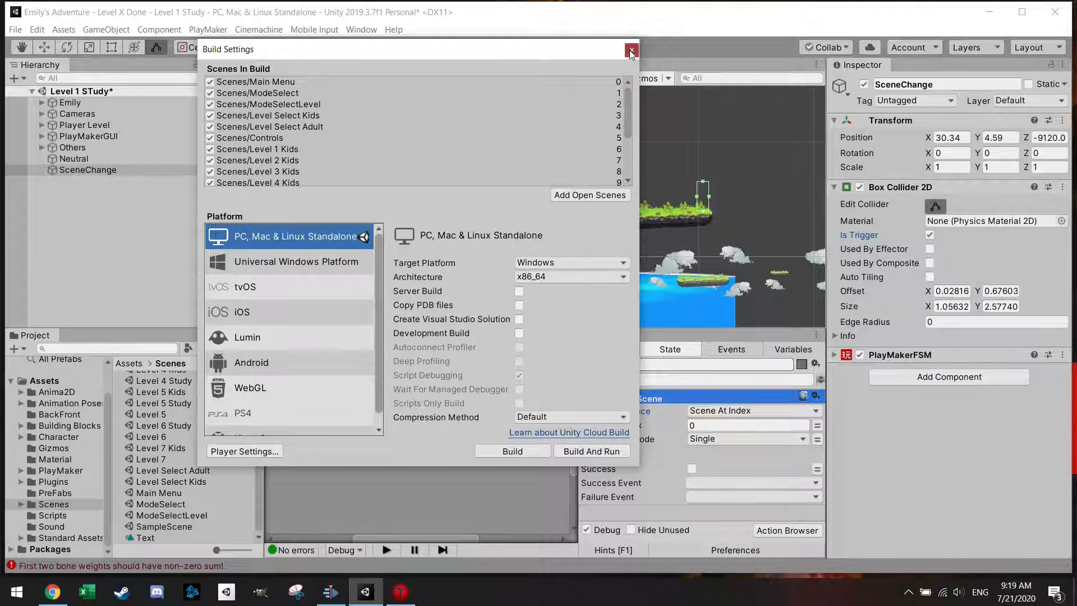
{"action": "left_click", "coordinate": [631, 52]}
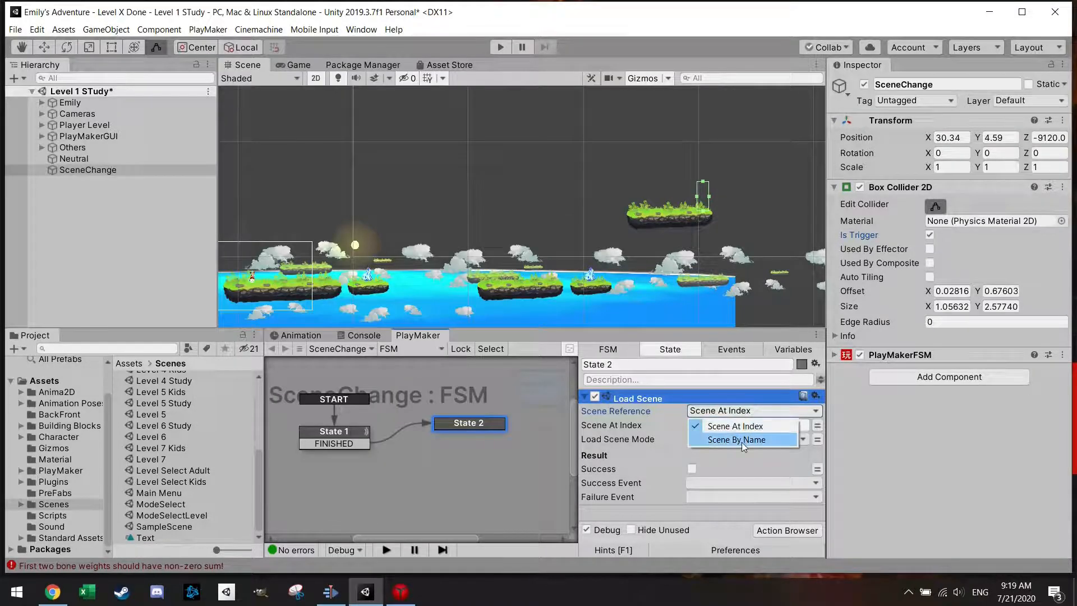
Step: Switch Load Scene's Scene Reference to Scene By Name and focus the name field
{"action": "left_click", "coordinate": [737, 439]}
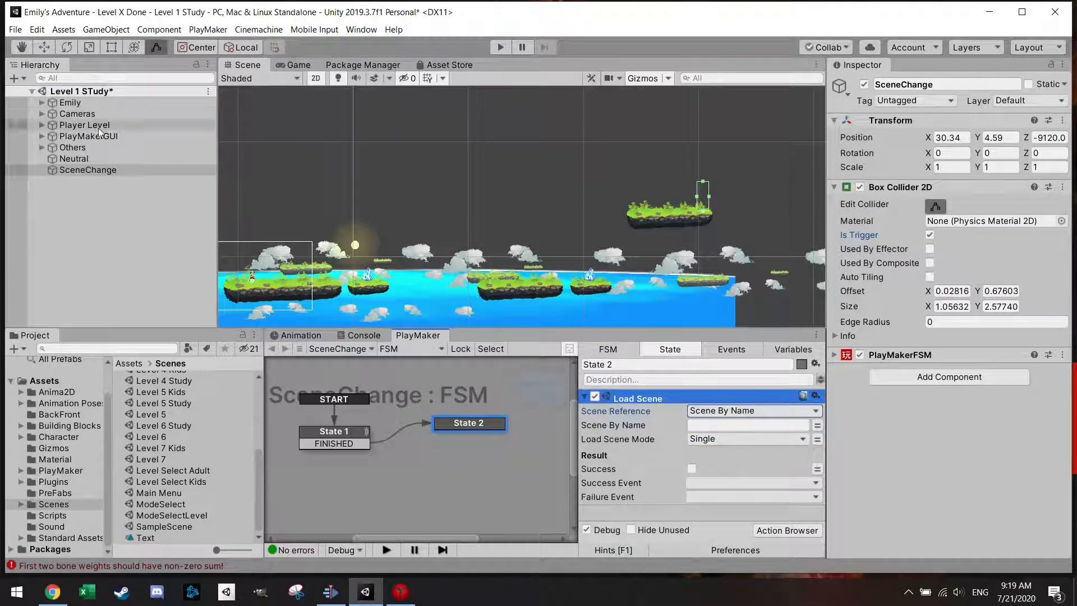
{"action": "left_click", "coordinate": [747, 425]}
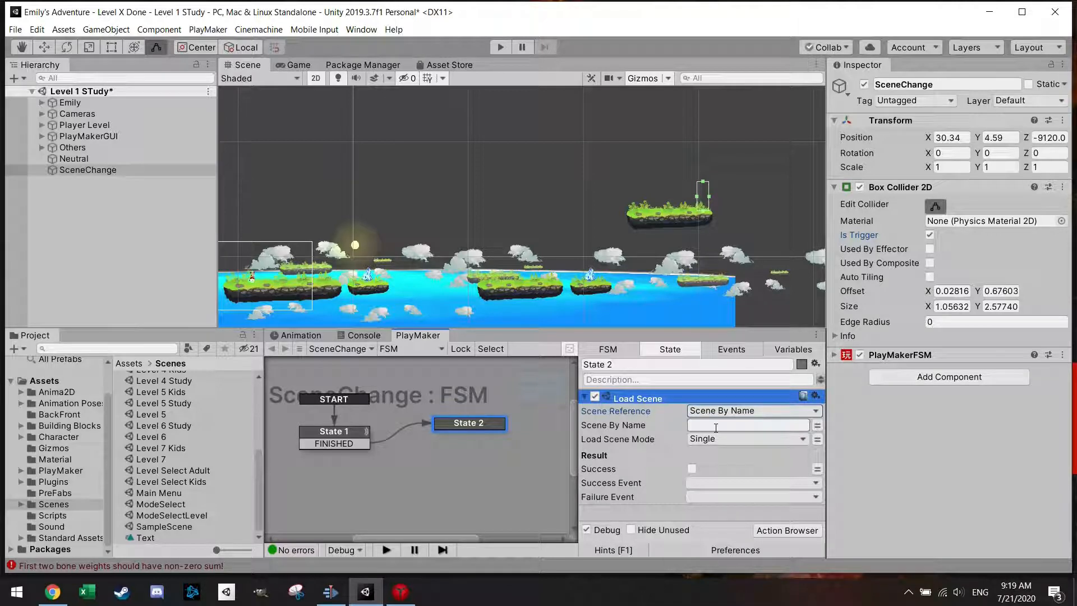
{"action": "left_click", "coordinate": [15, 28]}
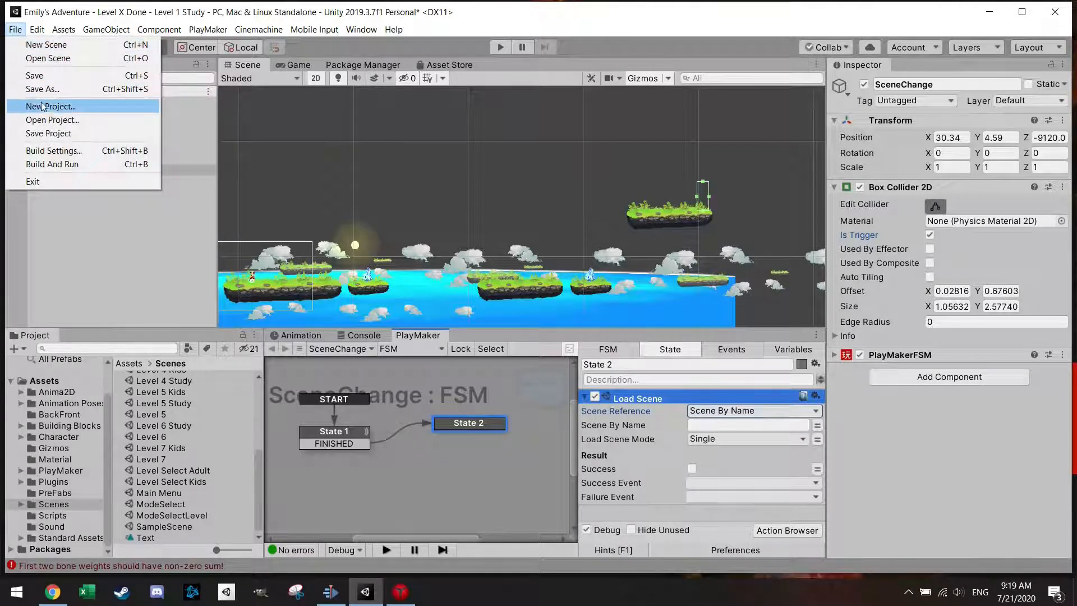
{"action": "left_click", "coordinate": [52, 150]}
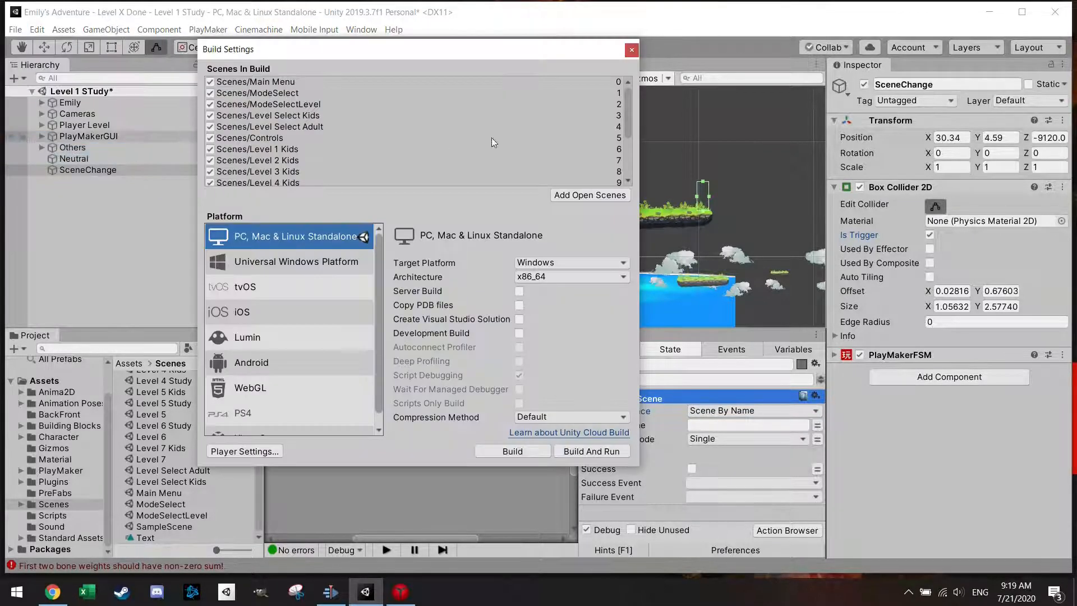
{"action": "scroll", "scroll_direction": "down", "scroll_amount": 3}
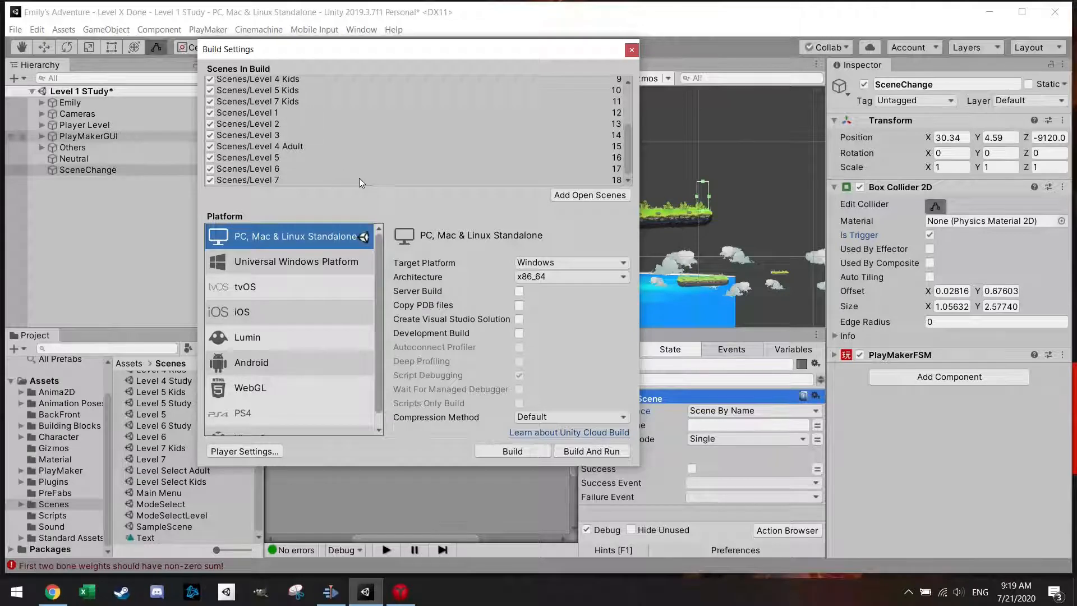
{"action": "left_click", "coordinate": [631, 50]}
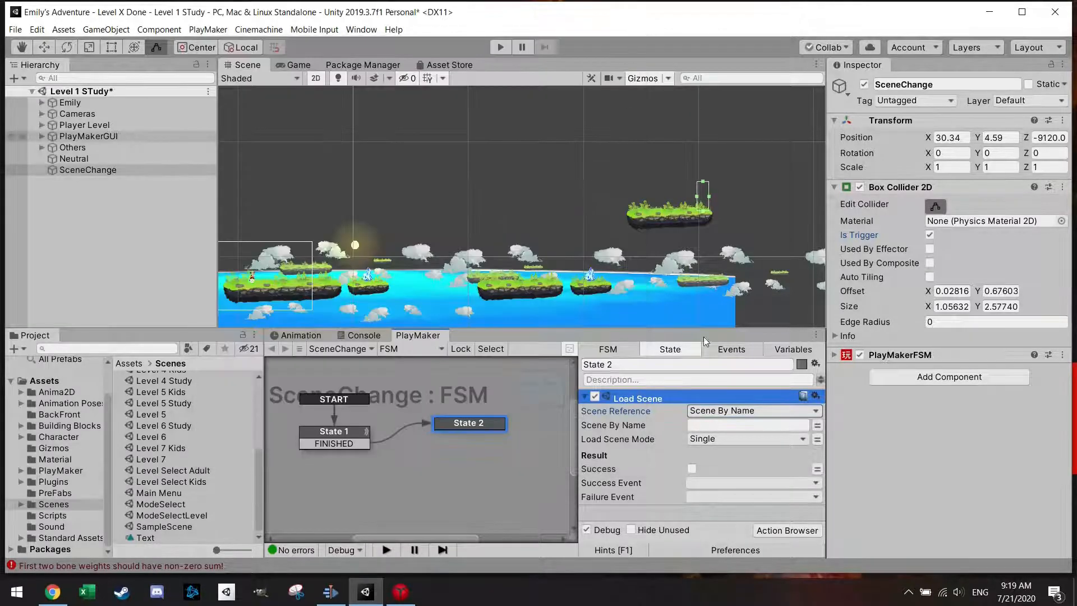
Step: Enter 'Level 6' as the scene name and delete State 2's stray FINISHED transition
{"action": "type", "text": "L"}
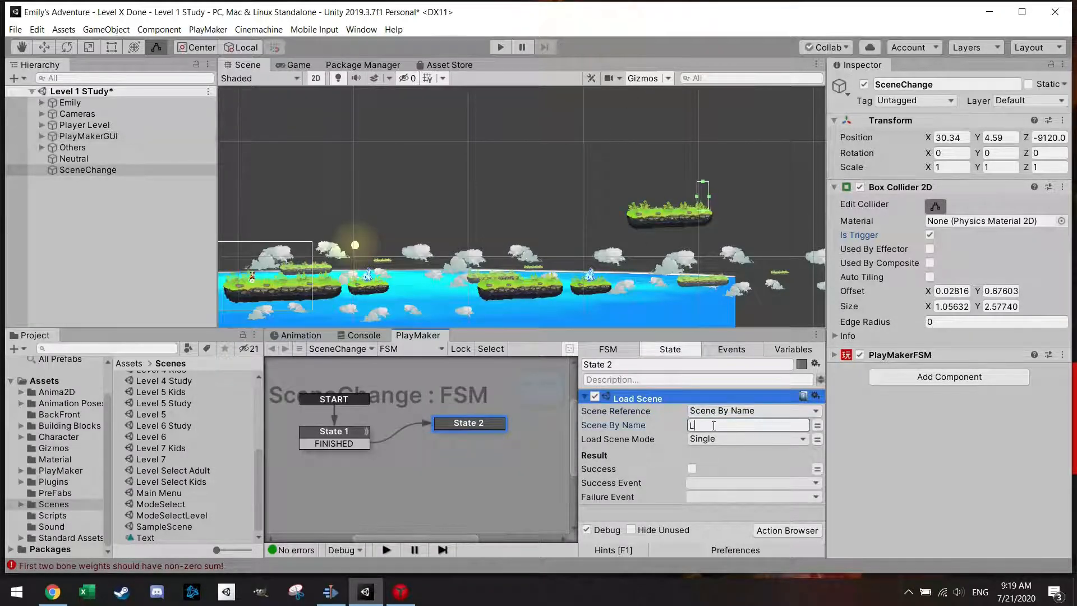
{"action": "type", "text": "Level 6"}
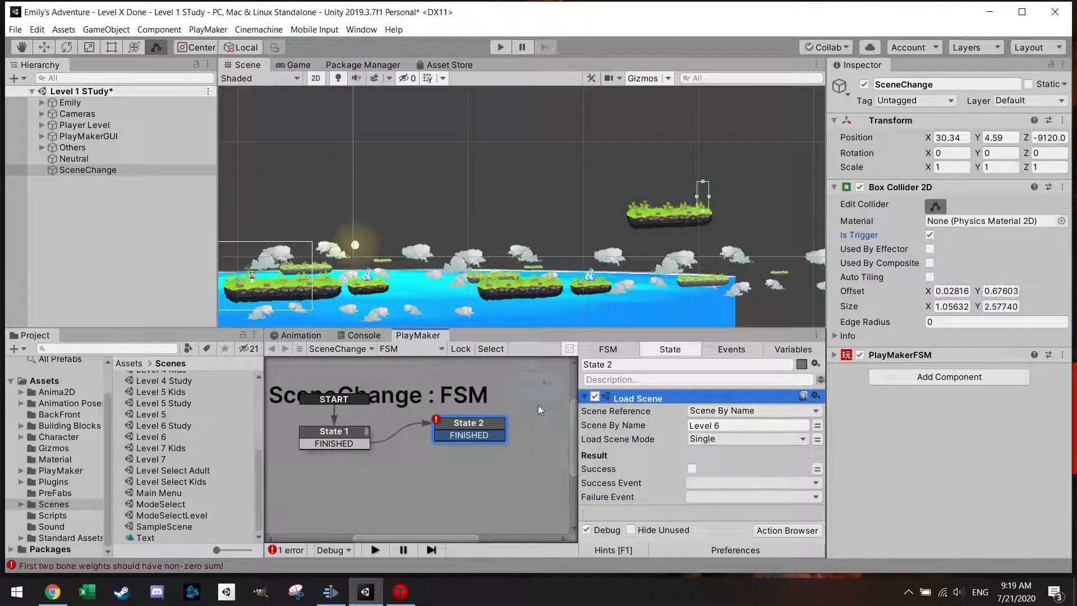
{"action": "right_click", "coordinate": [469, 435]}
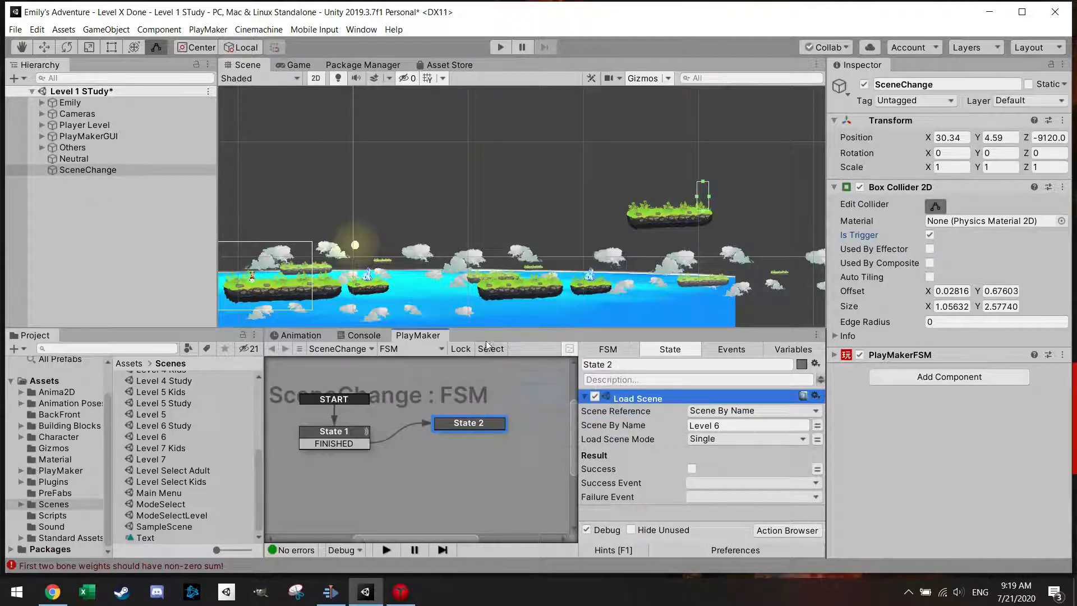
{"action": "left_click", "coordinate": [85, 147]}
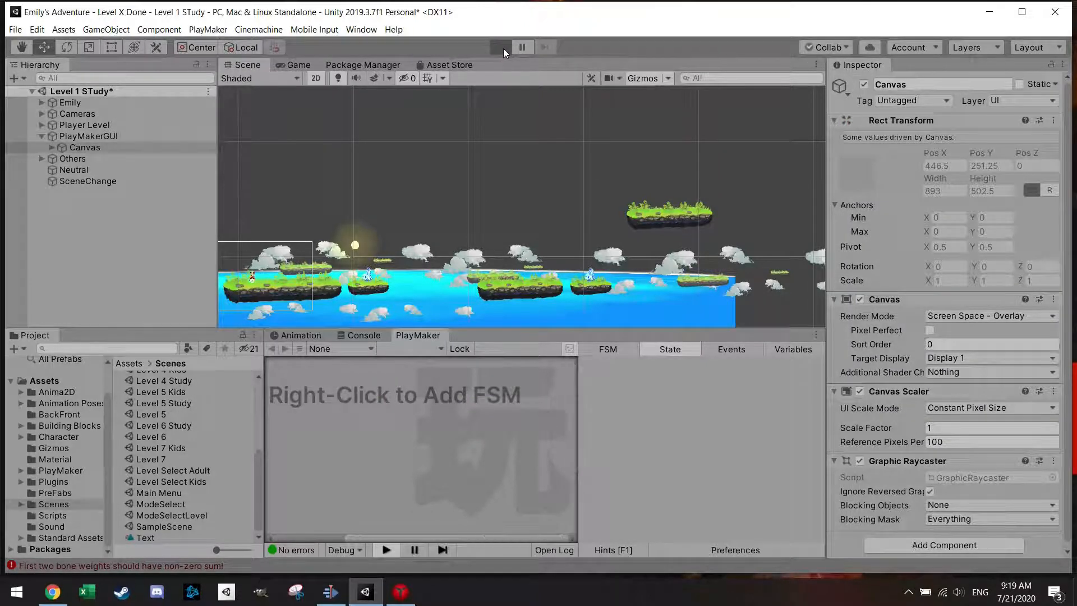
Step: Enter Play mode and select SceneChange to monitor its FSM in State 1
{"action": "left_click", "coordinate": [499, 47]}
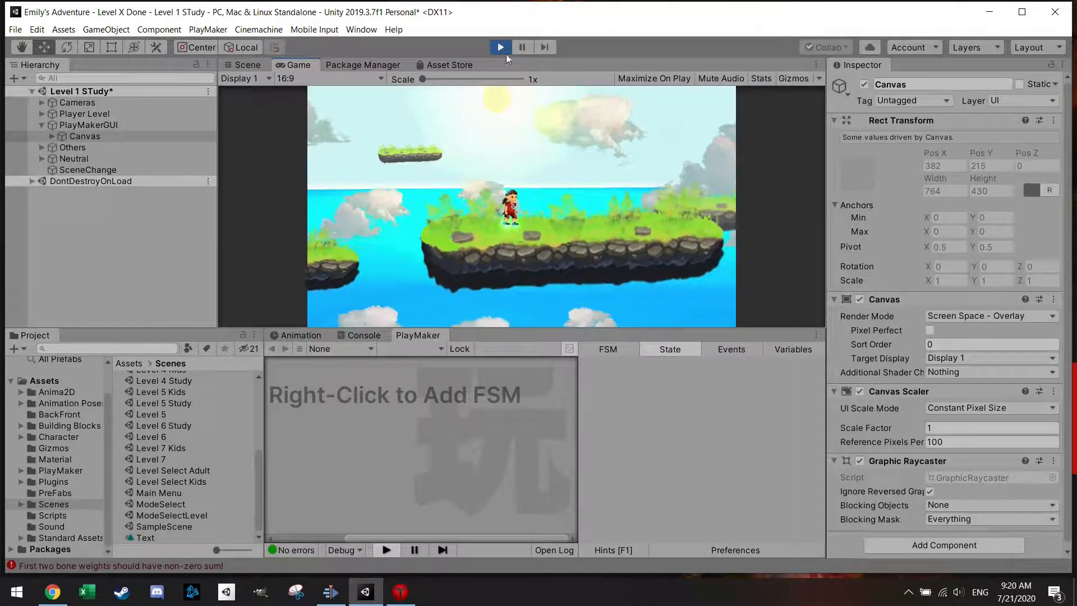
{"action": "left_click", "coordinate": [88, 169]}
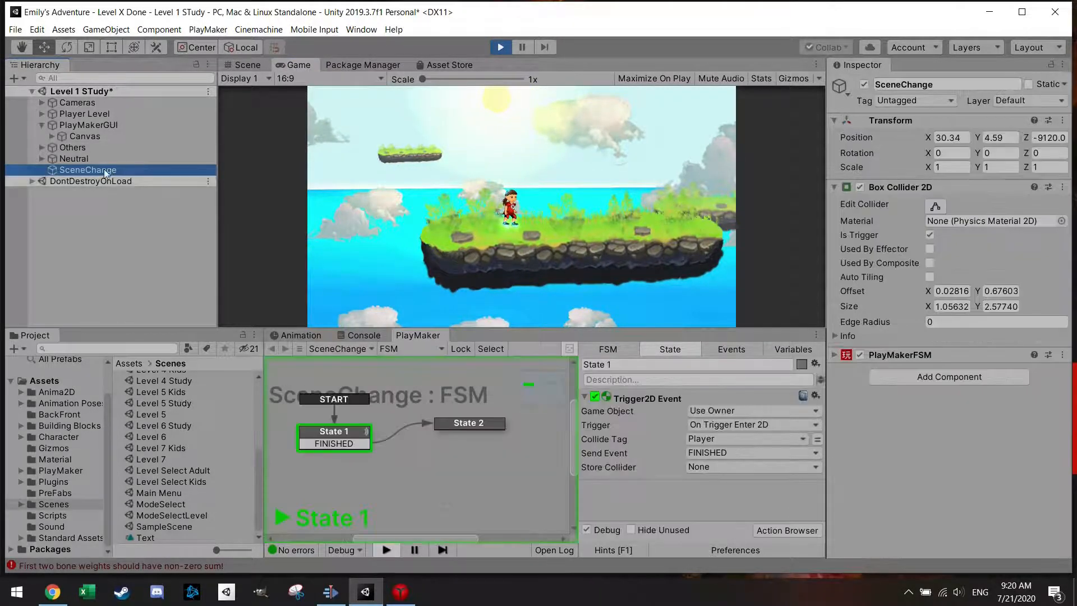